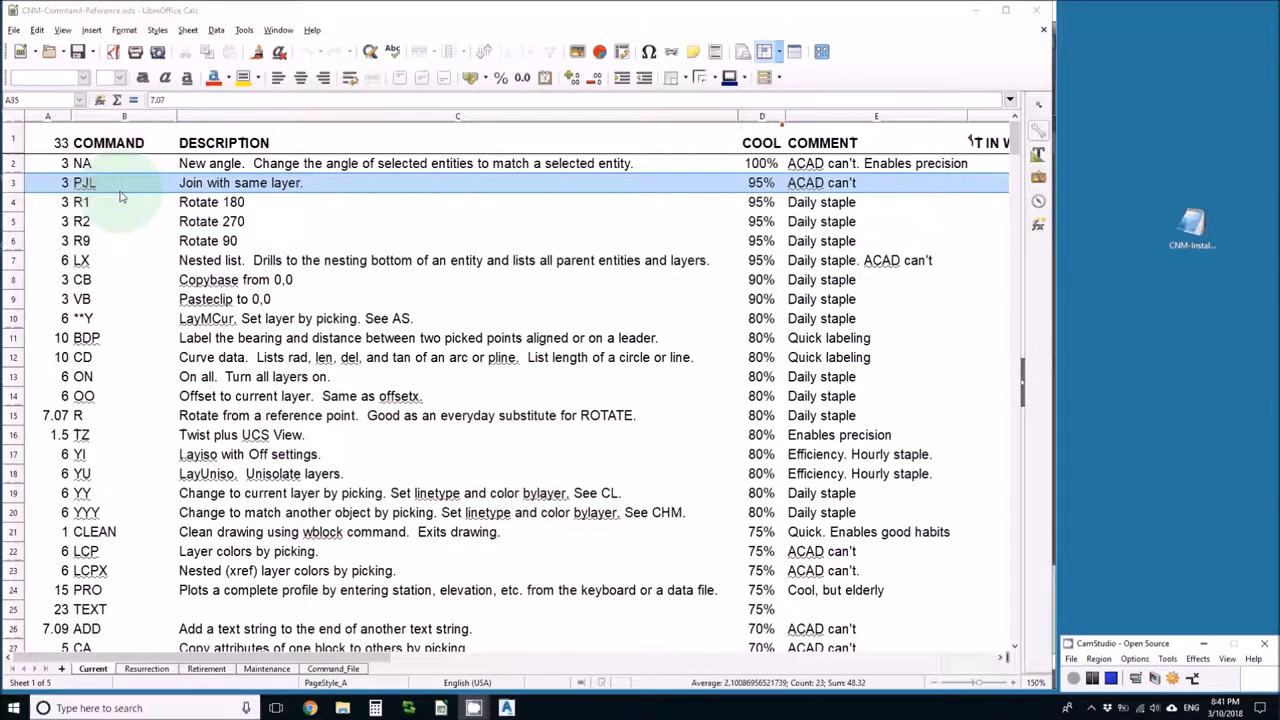
Switch from the scrolled reference window to the Civil 3D drawing with the basin outline.
{"action": "scroll", "scroll_direction": "down", "scroll_amount": 3}
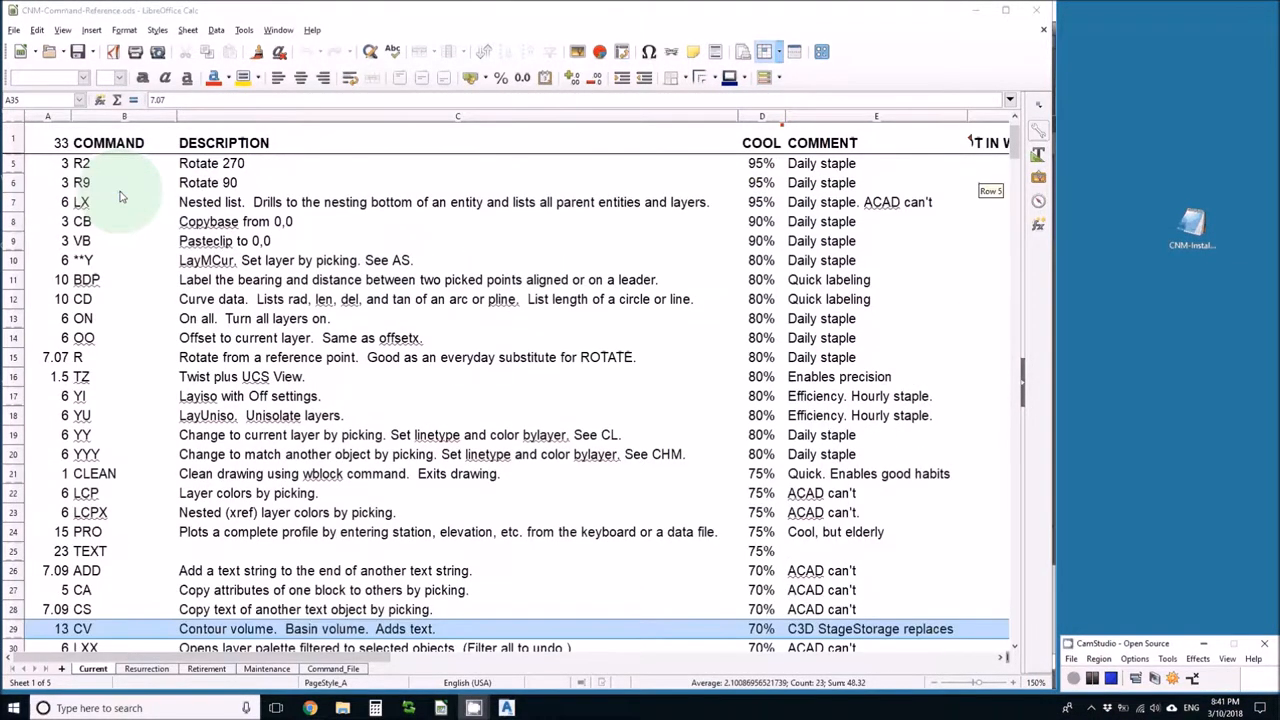
{"action": "scroll", "scroll_direction": "down", "scroll_amount": 3}
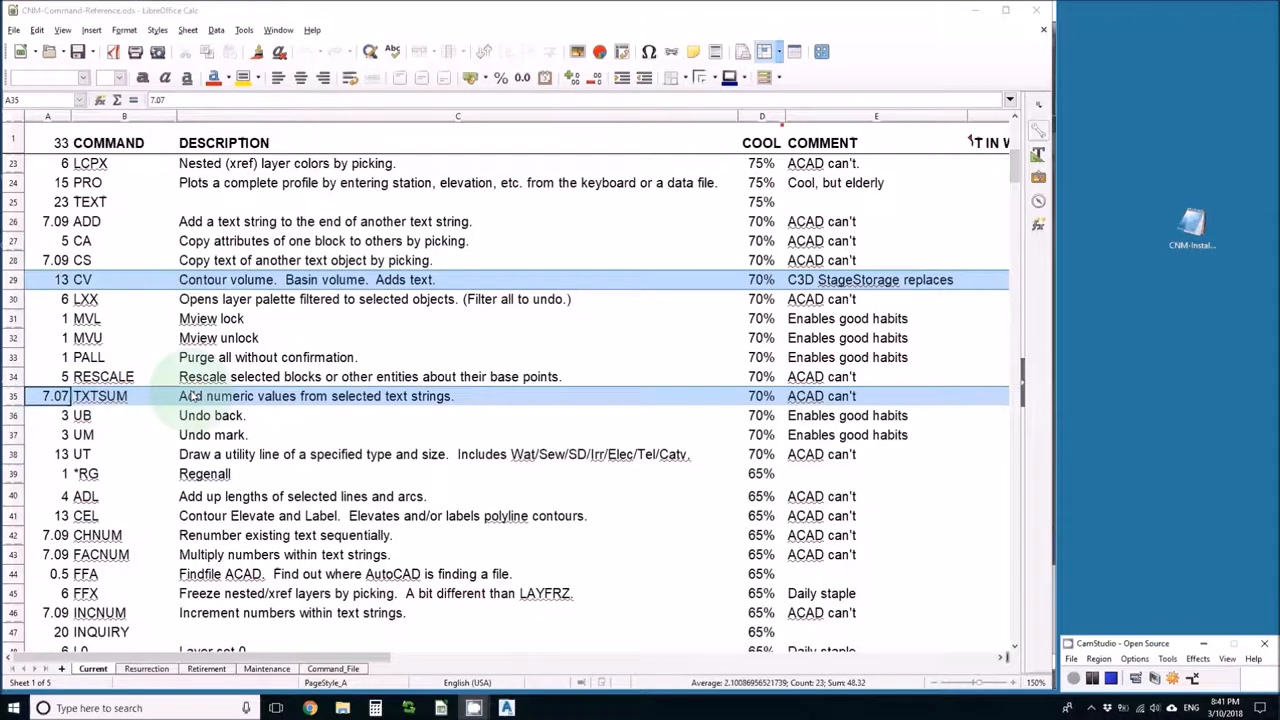
{"action": "scroll", "scroll_direction": "down", "scroll_amount": 3}
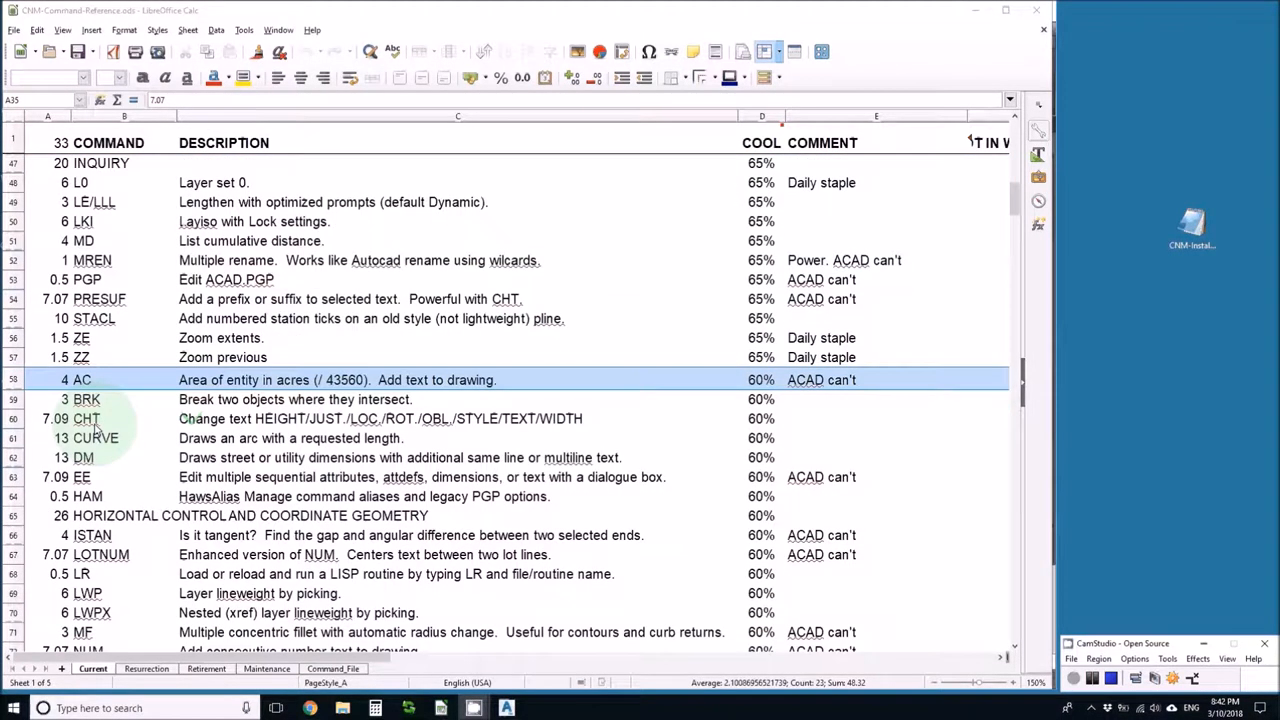
{"action": "scroll", "scroll_direction": "down", "scroll_amount": 3}
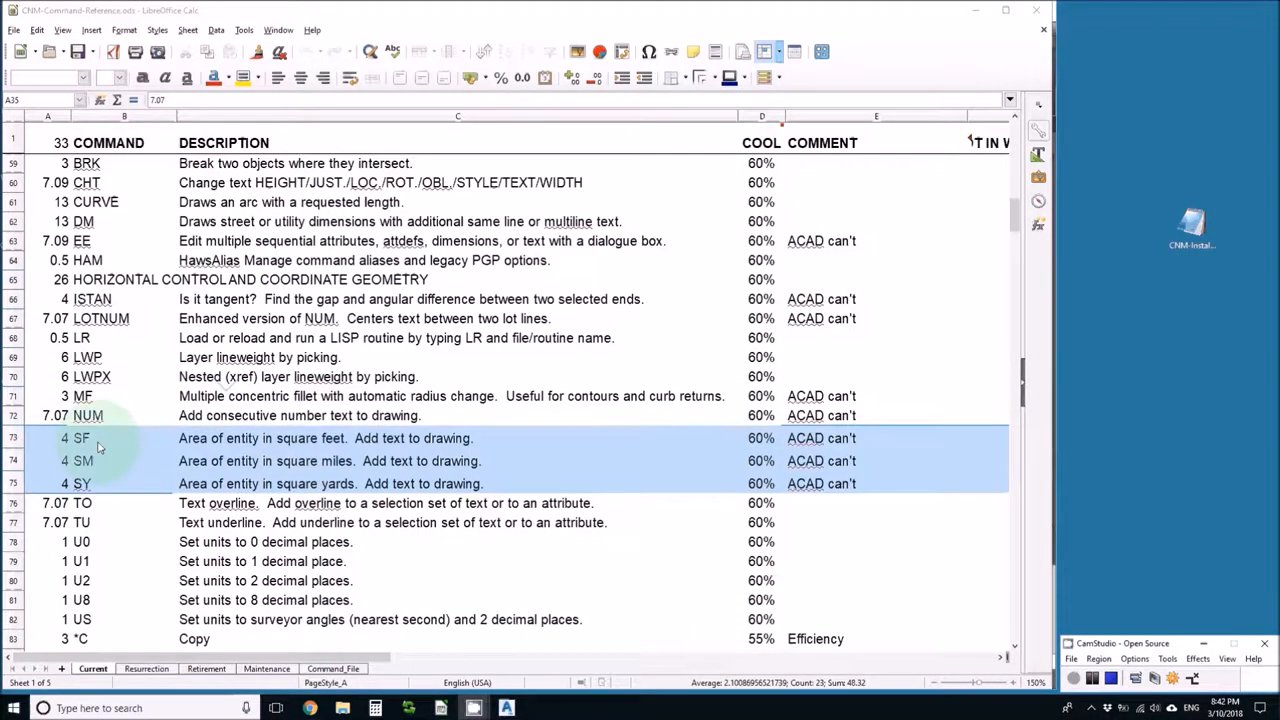
{"action": "scroll", "scroll_direction": "down", "scroll_amount": 3}
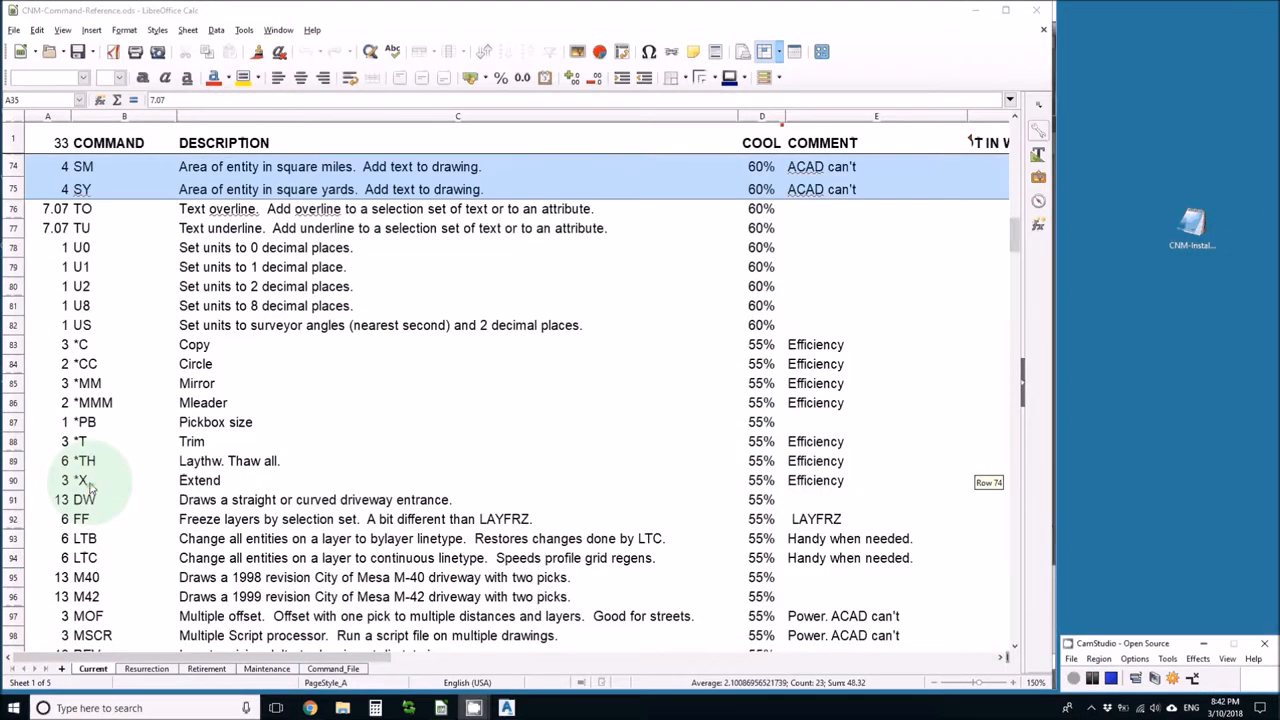
{"action": "scroll", "scroll_direction": "down", "scroll_amount": 3}
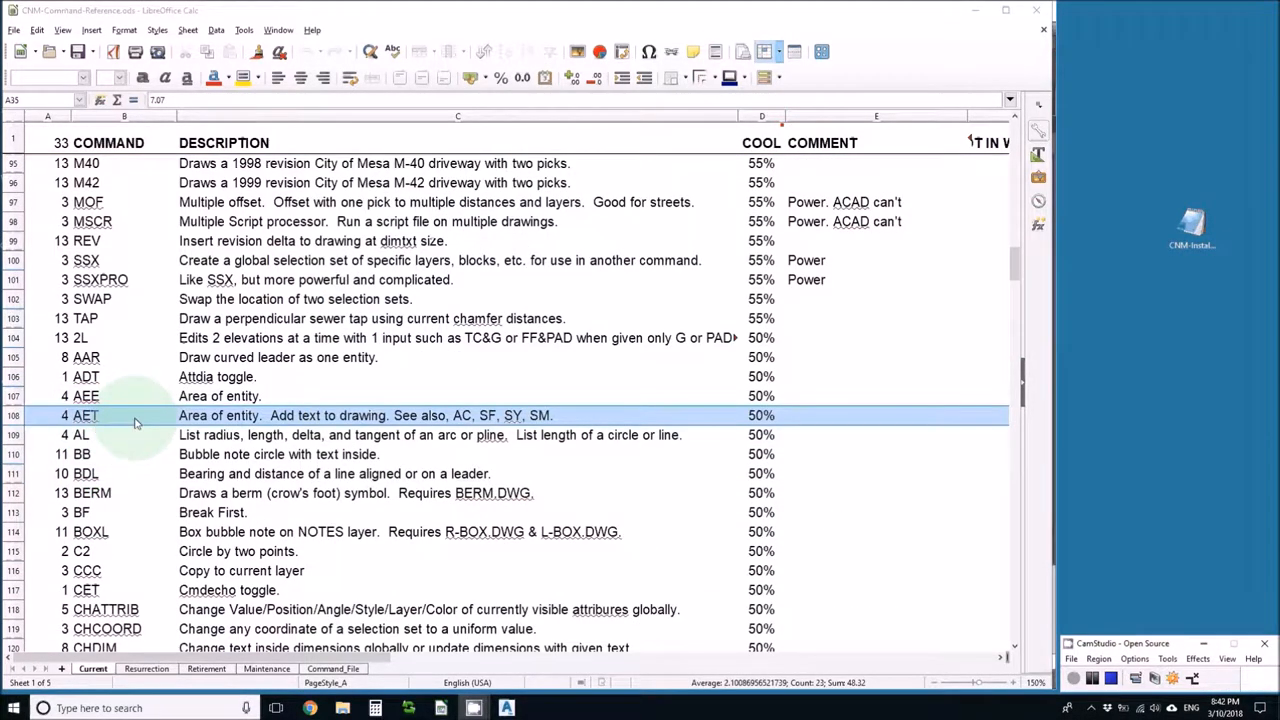
{"action": "scroll", "scroll_direction": "up", "scroll_amount": 3}
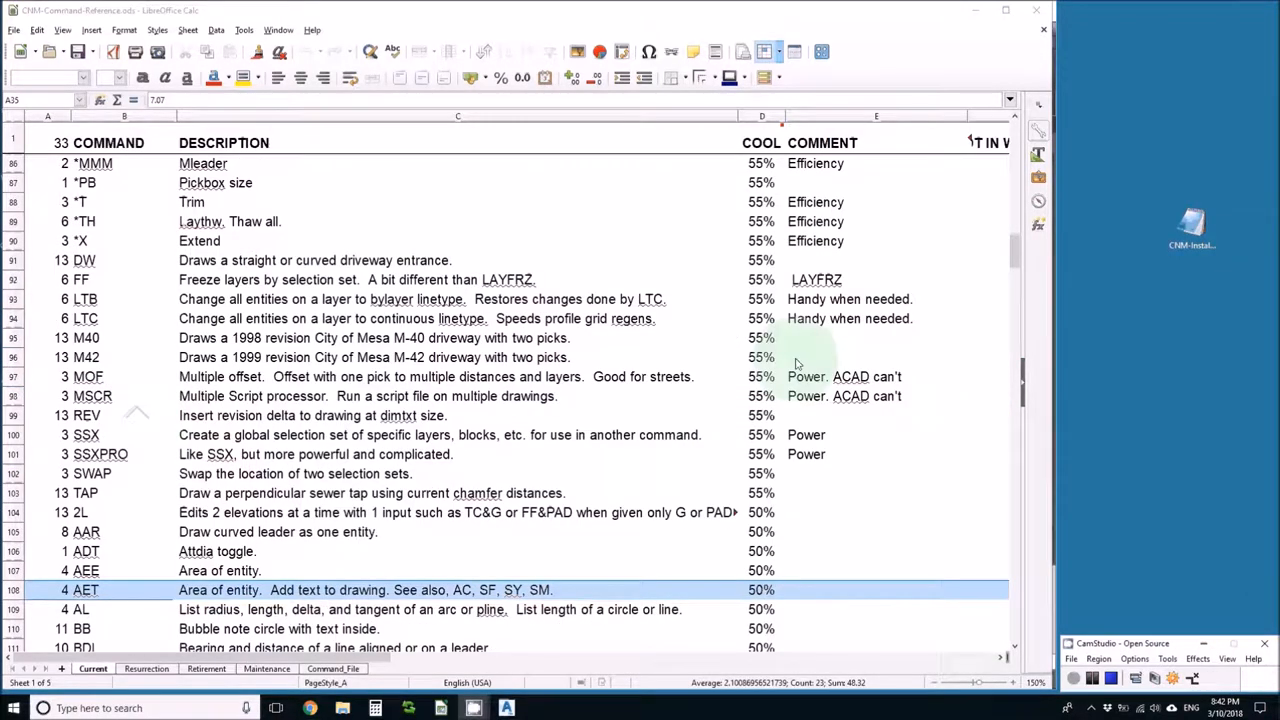
{"action": "scroll", "scroll_direction": "up", "scroll_amount": 3}
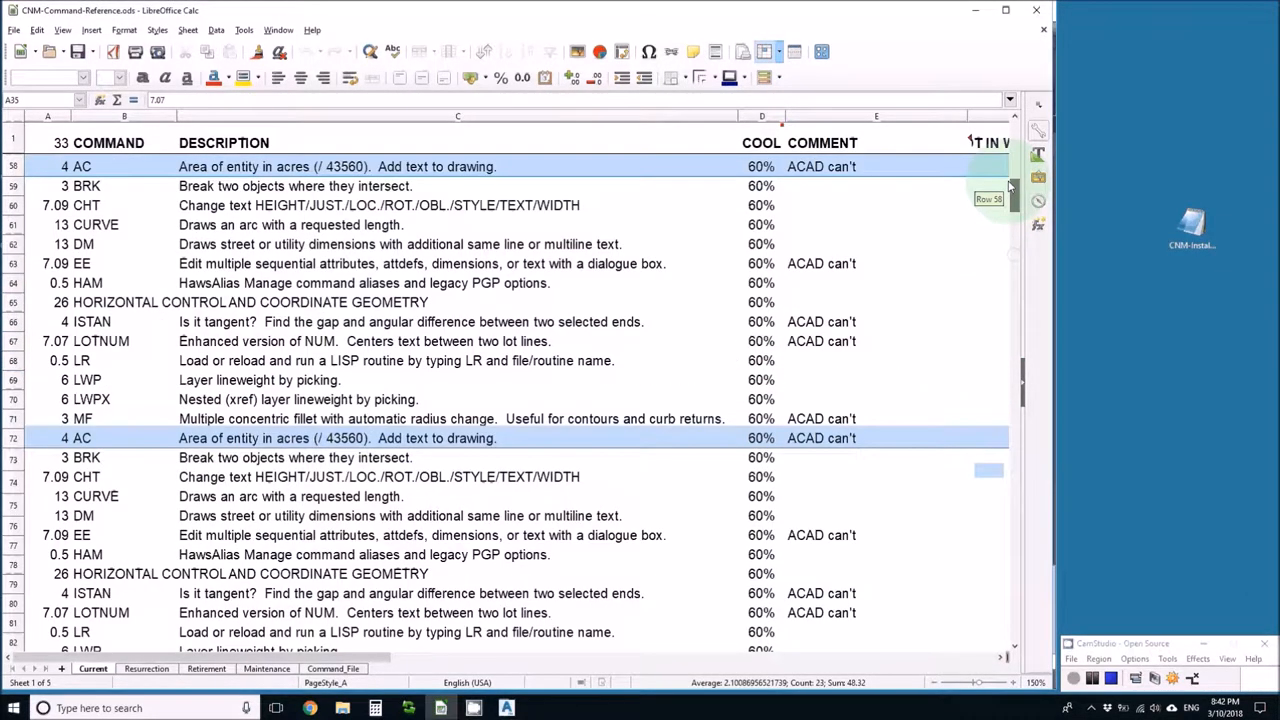
{"action": "scroll", "scroll_direction": "up", "scroll_amount": 3}
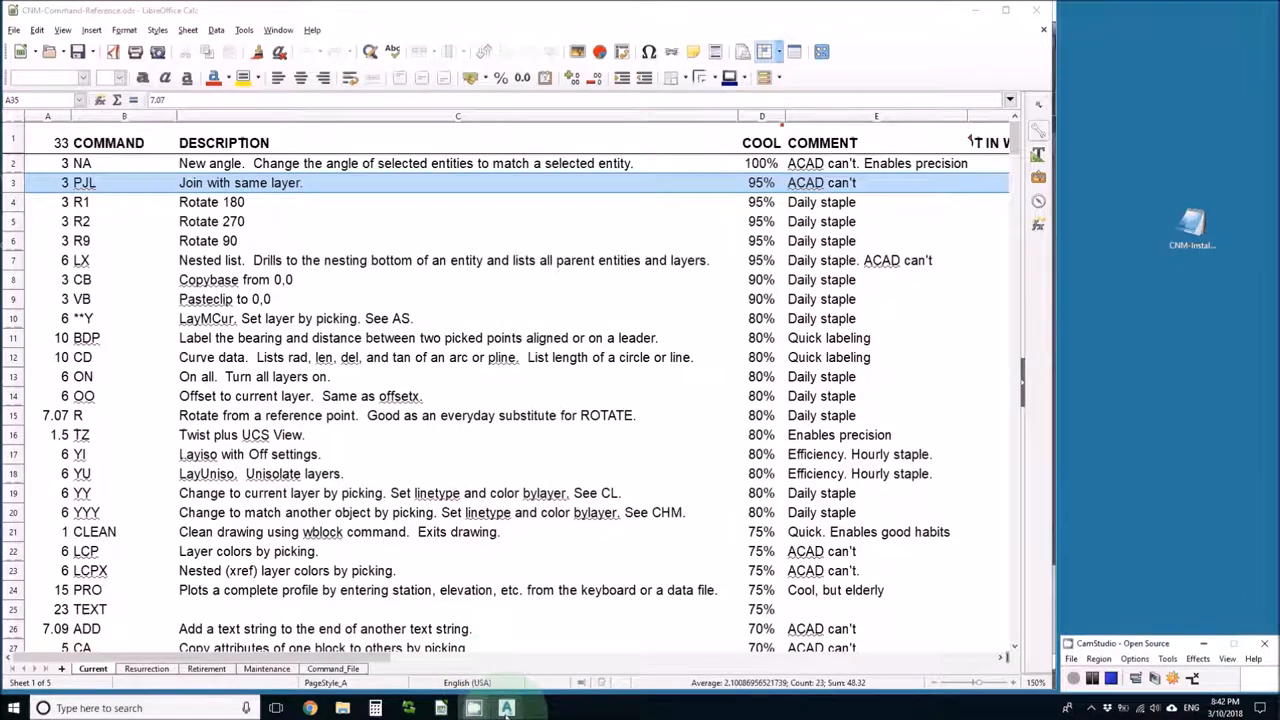
{"action": "left_click", "coordinate": [474, 708]}
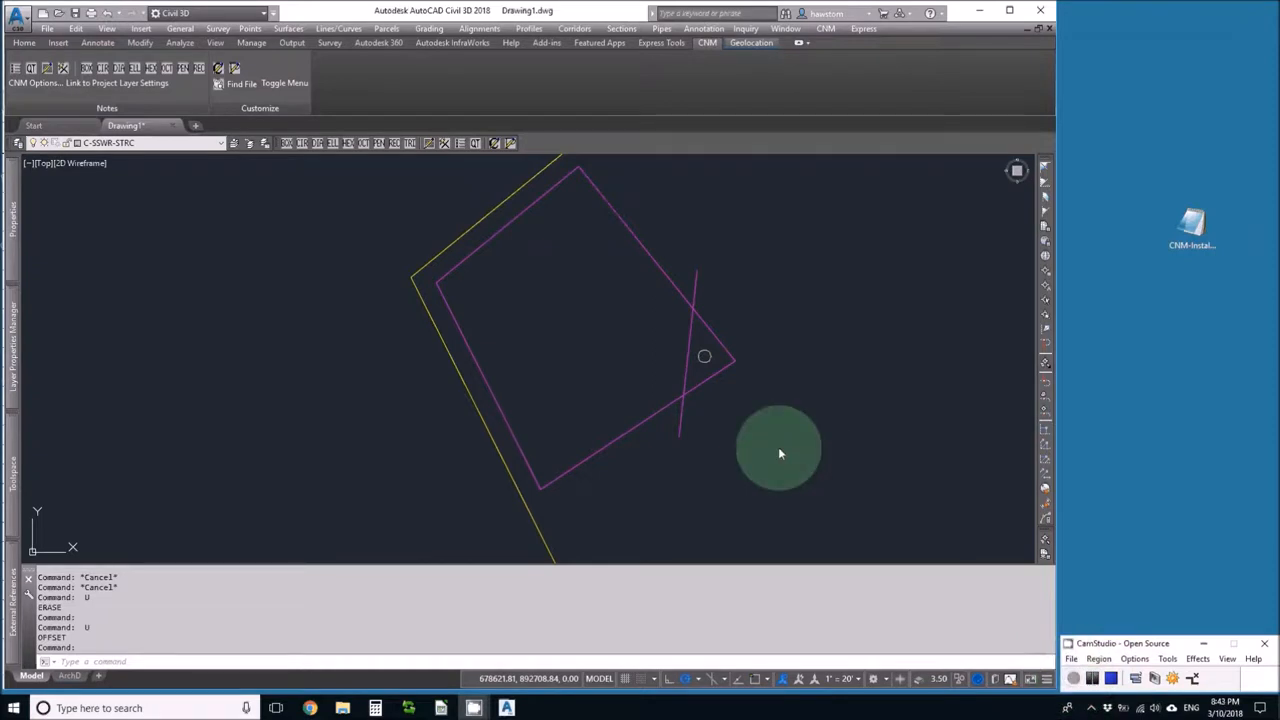
{"action": "mouse_move", "coordinate": [616, 200]}
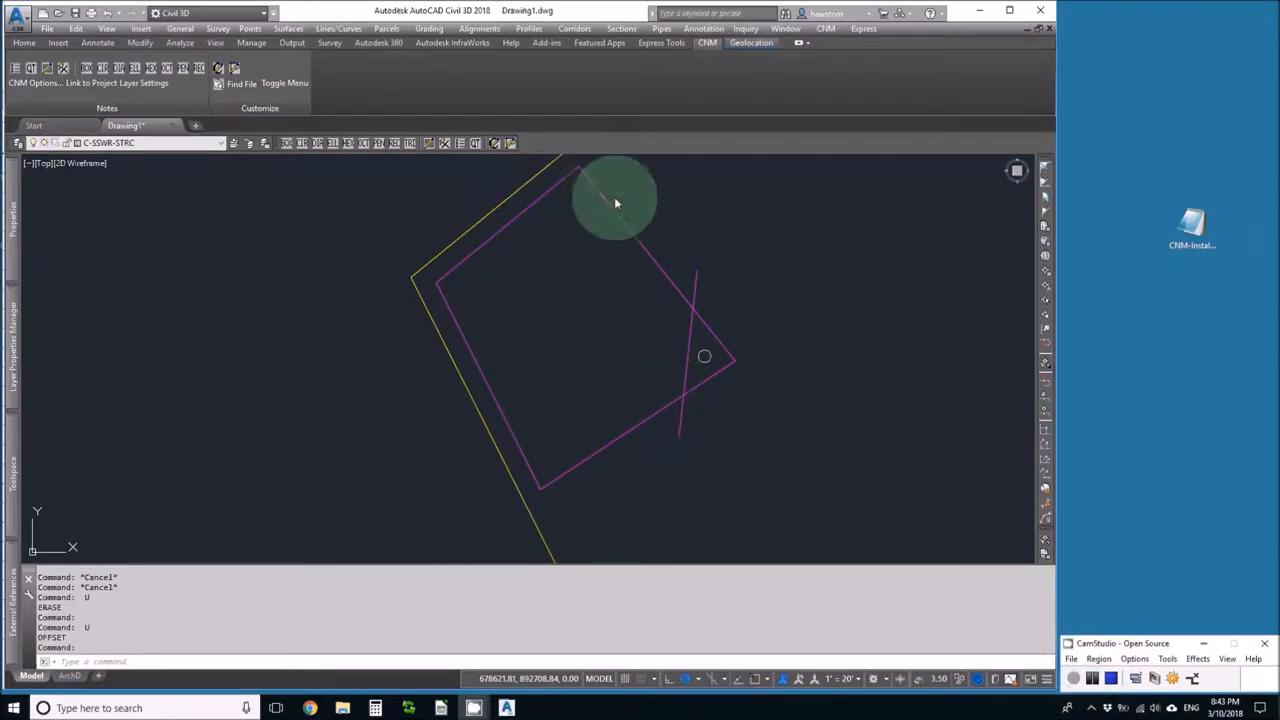
{"action": "mouse_move", "coordinate": [524, 216]}
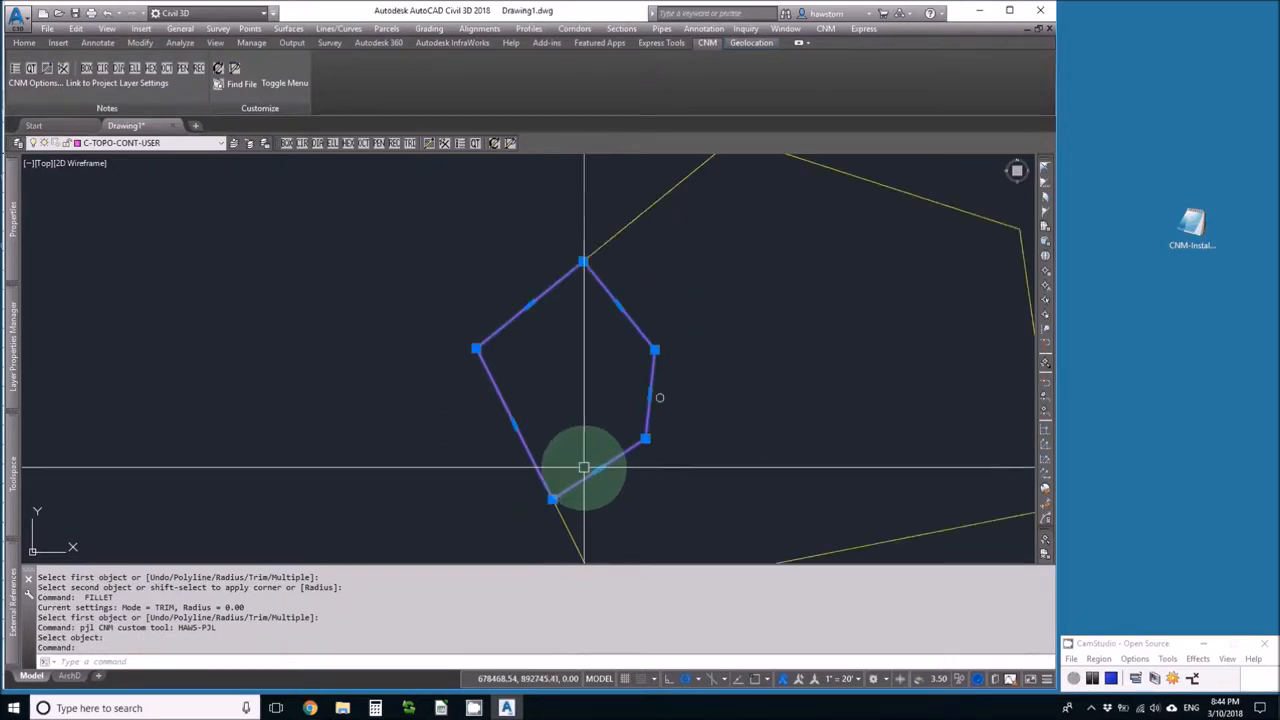
{"action": "mouse_move", "coordinate": [604, 260]}
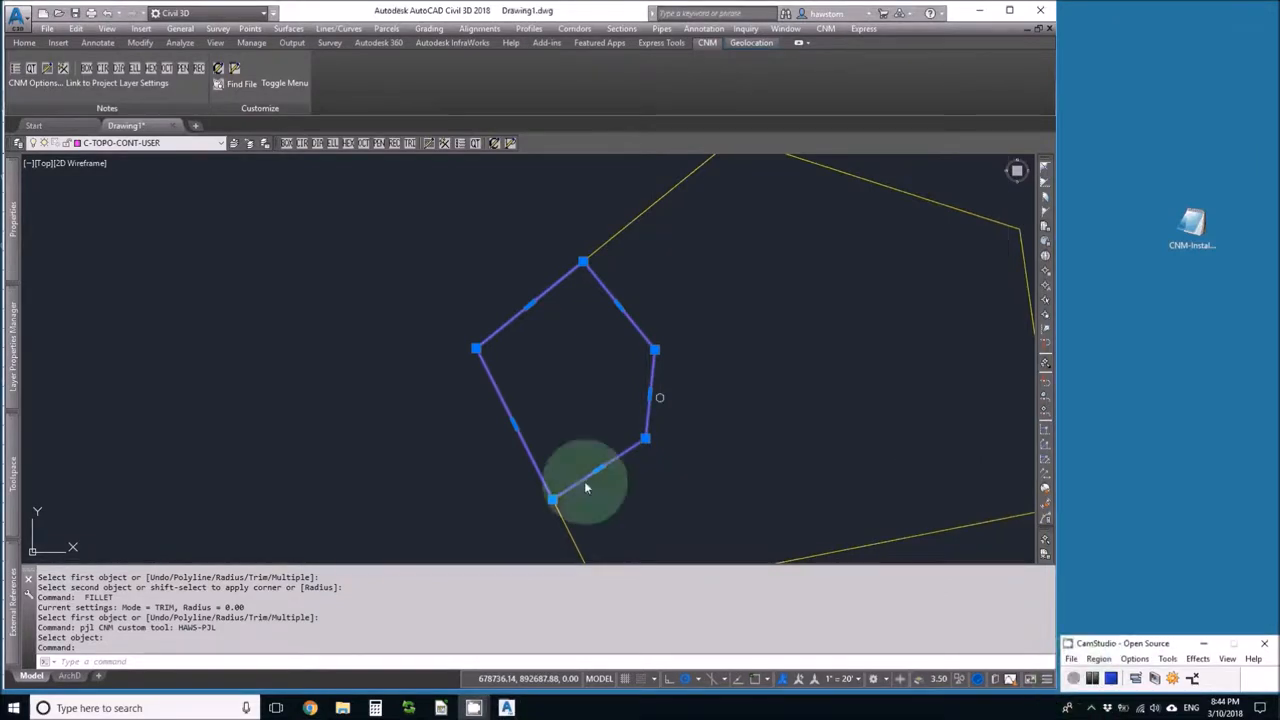
{"action": "mouse_move", "coordinate": [604, 486]}
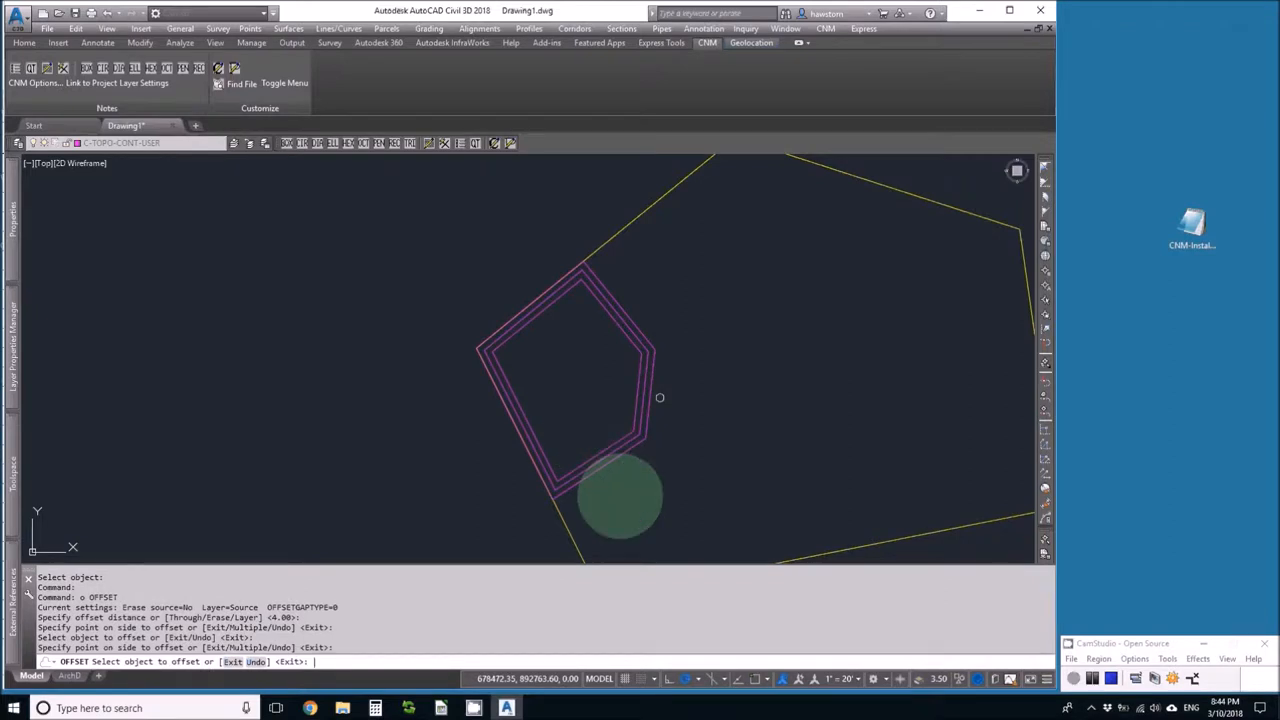
Offset the basin outline into nested contours and pick them for the CV volume calculation.
{"action": "left_click", "coordinate": [596, 532]}
{"action": "type", "text": "cv"}
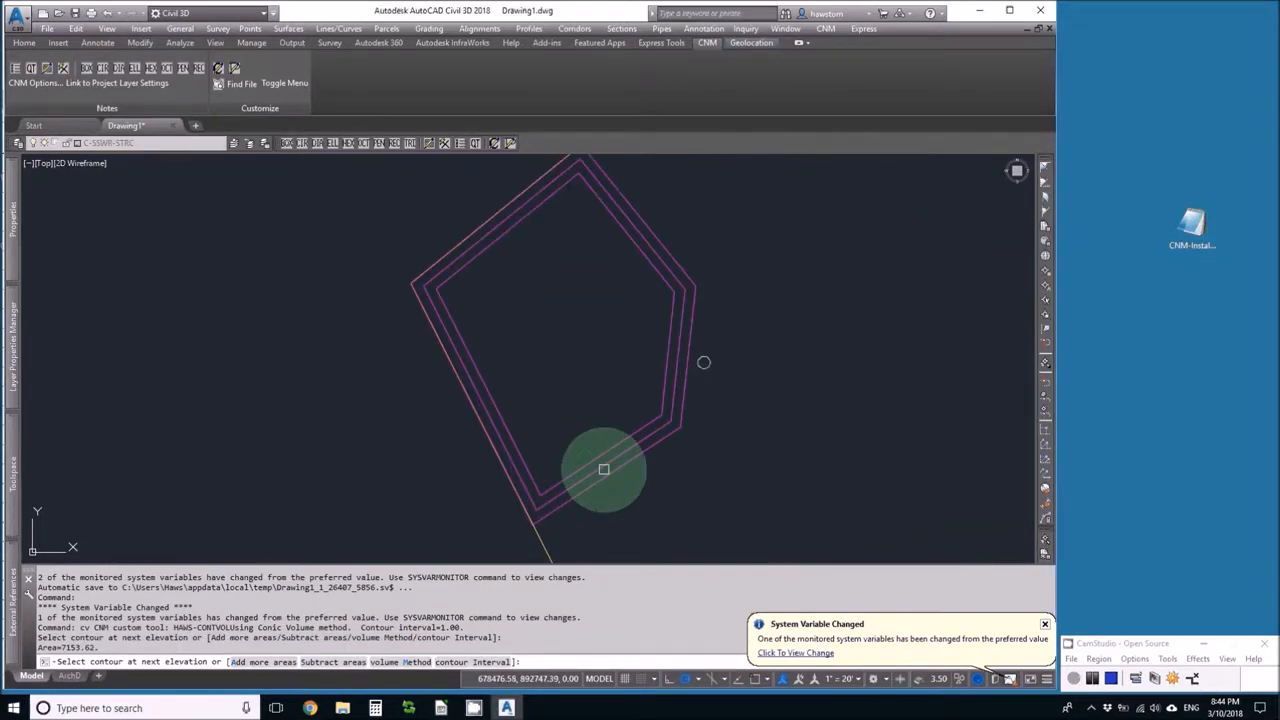
{"action": "left_click", "coordinate": [604, 480]}
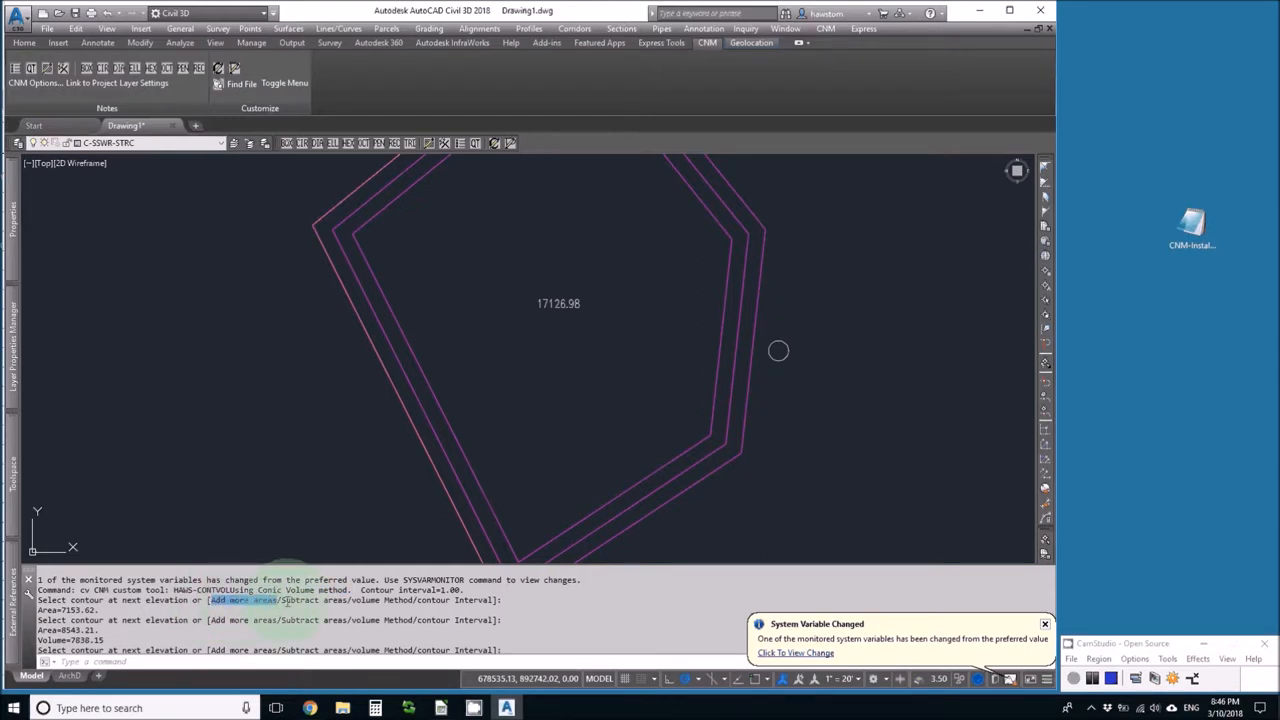
{"action": "mouse_move", "coordinate": [532, 324]}
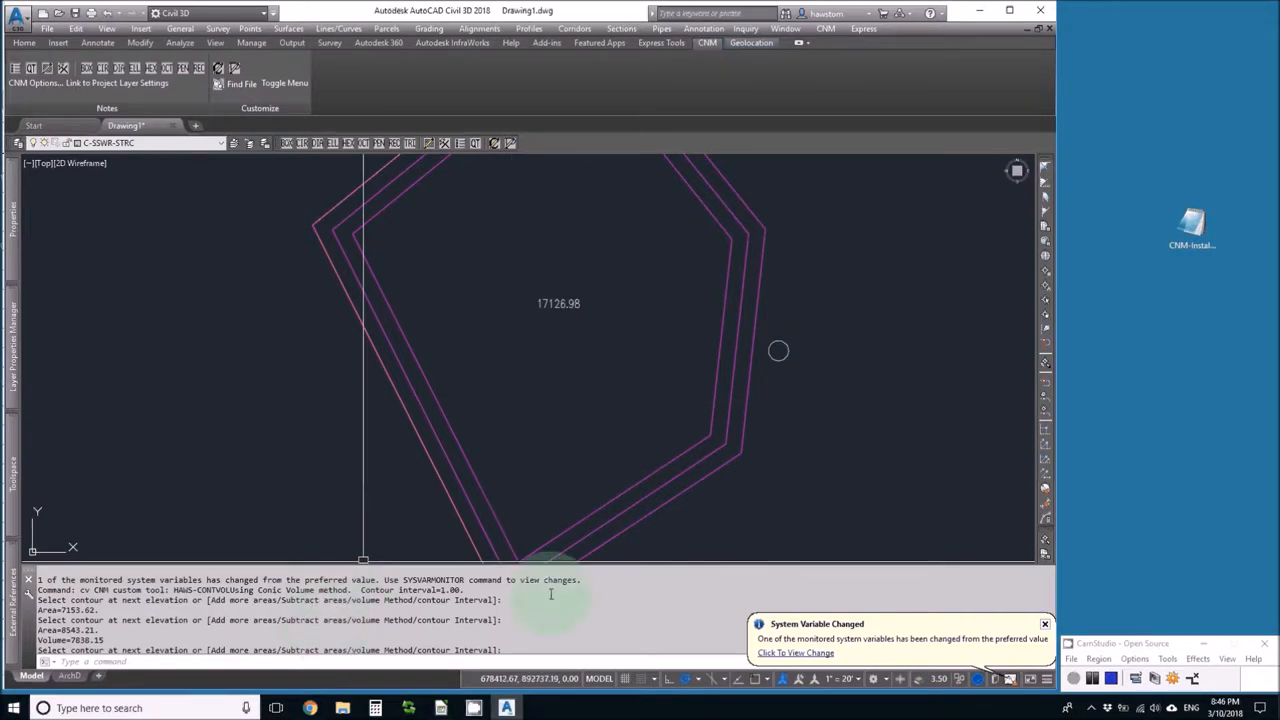
{"action": "mouse_move", "coordinate": [590, 458]}
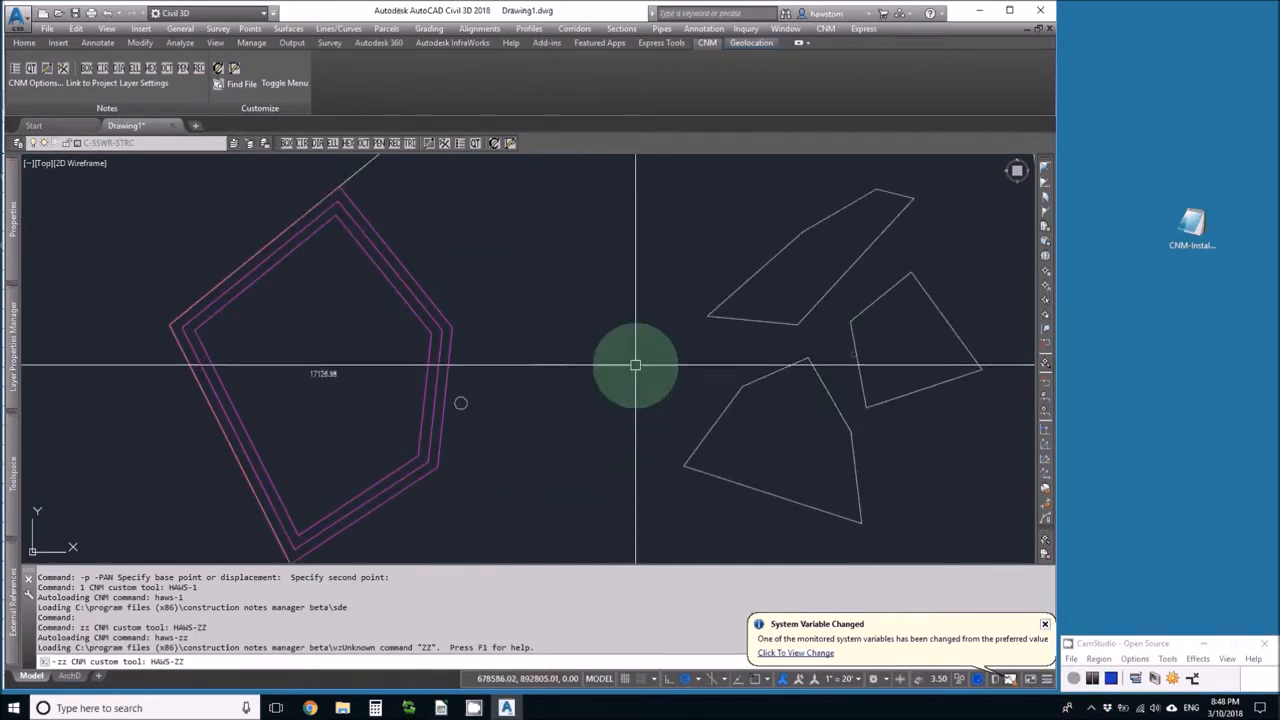
Place an AET area label inside the top polygon after panning it into view.
{"action": "left_click_drag", "start_coordinate": [636, 364], "coordinate": [704, 336]}
{"action": "type", "text": "aet"}
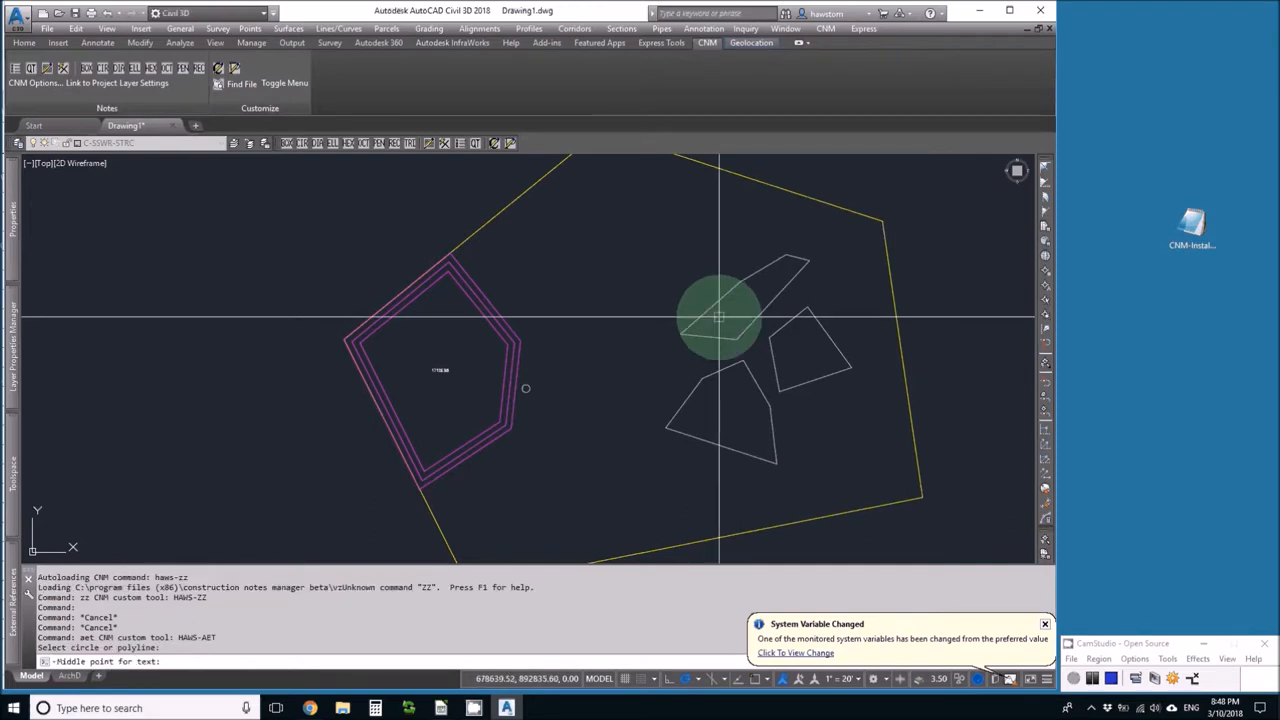
{"action": "left_click", "coordinate": [738, 332]}
{"action": "type", "text": "sy"}
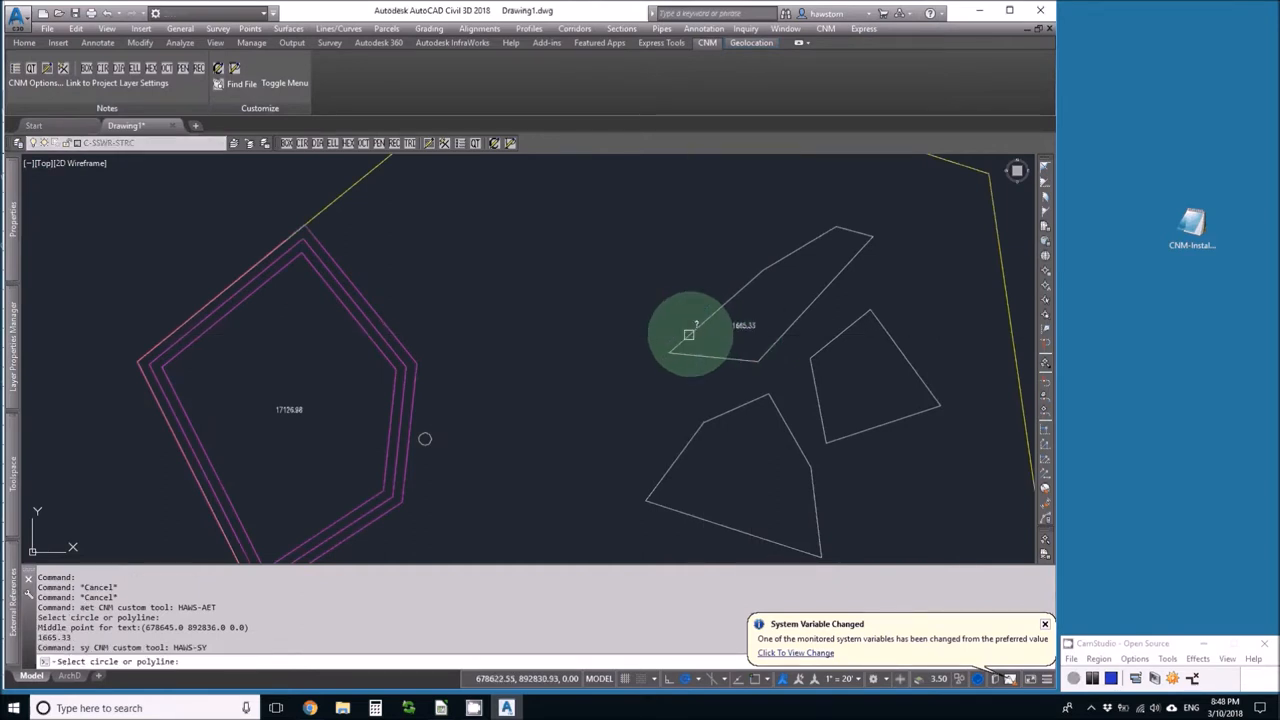
{"action": "mouse_move", "coordinate": [692, 332]}
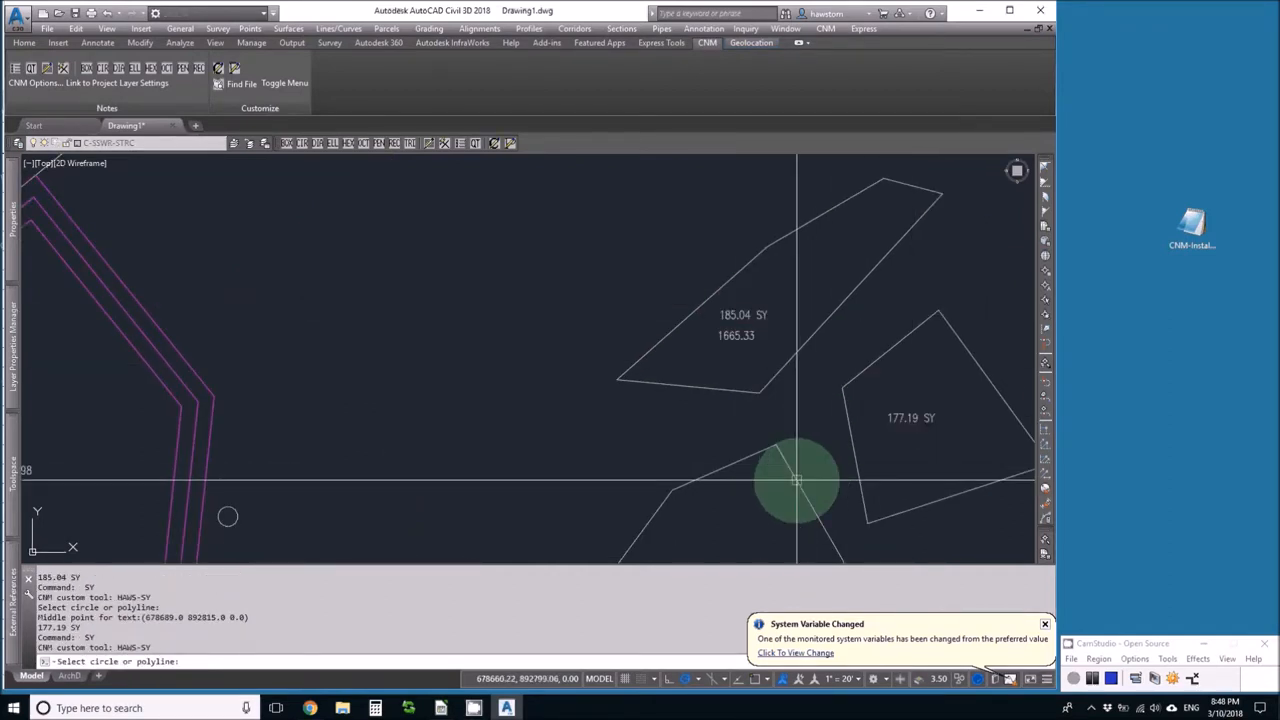
Label the bottom polygon in square yards and select the SY labels, including 185.04, for TXTSUM.
{"action": "left_click", "coordinate": [736, 524]}
{"action": "type", "text": "txtsum"}
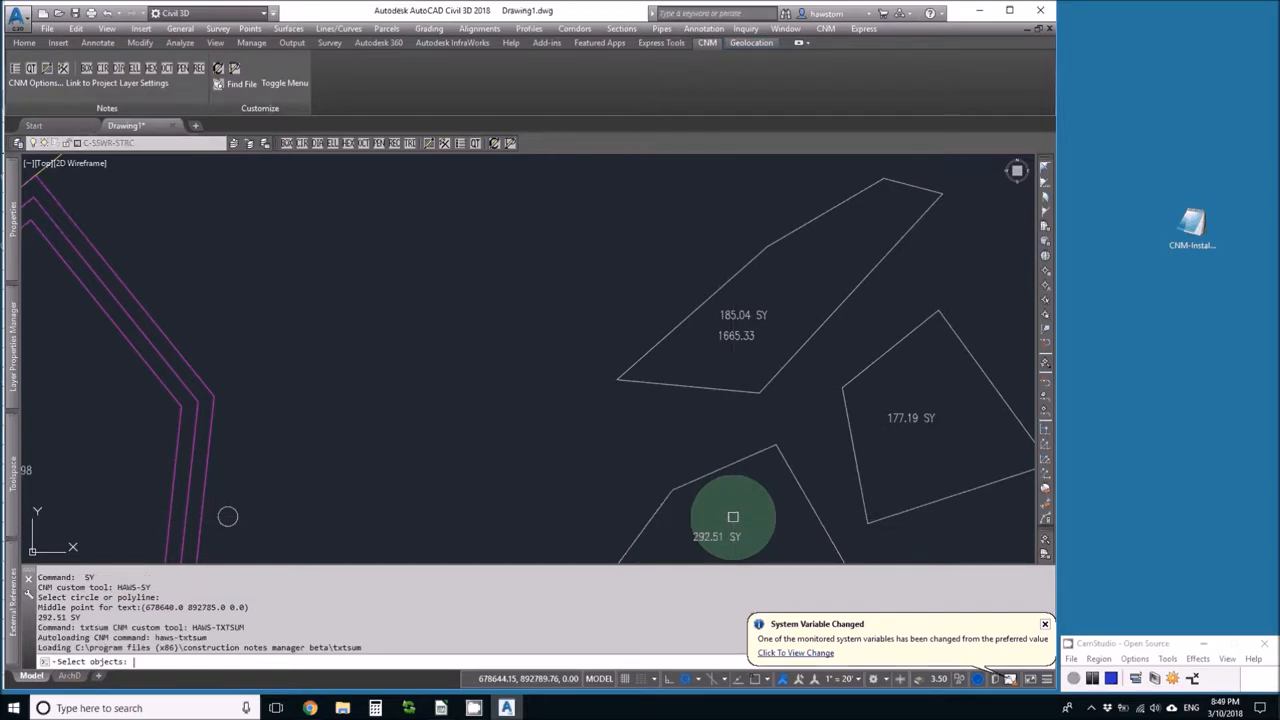
{"action": "left_click", "coordinate": [756, 316]}
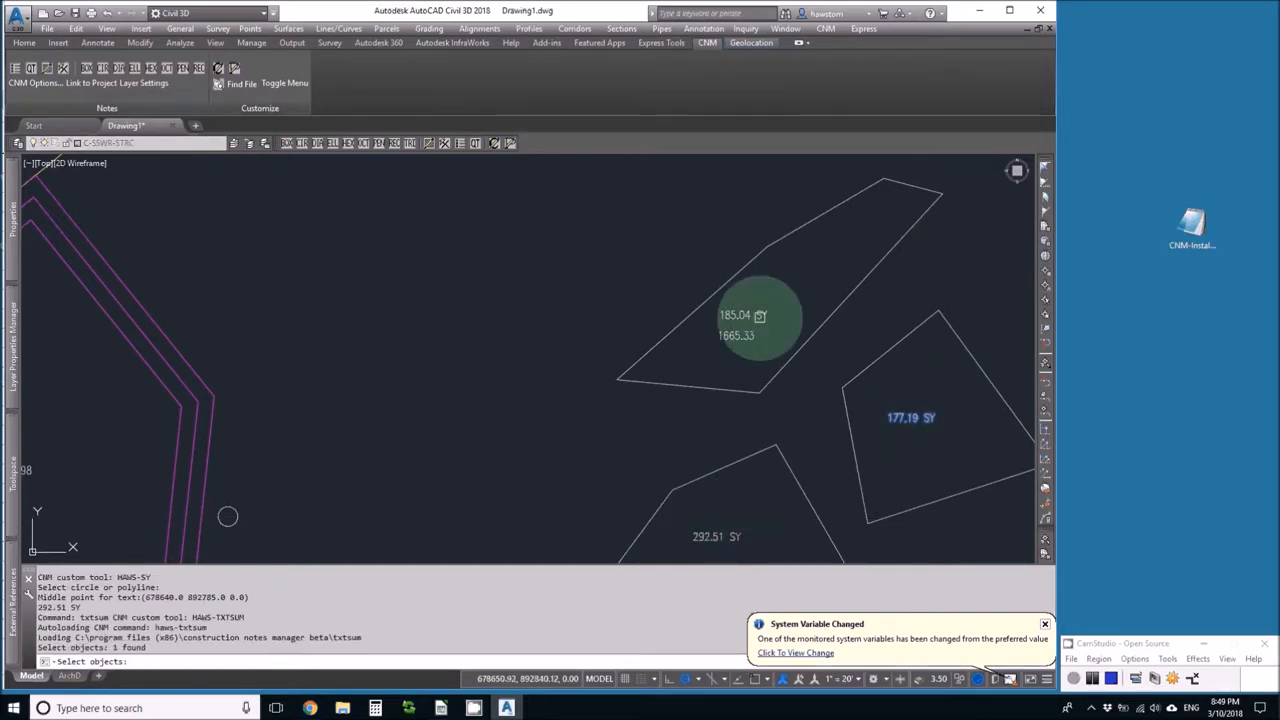
{"action": "left_click", "coordinate": [696, 514]}
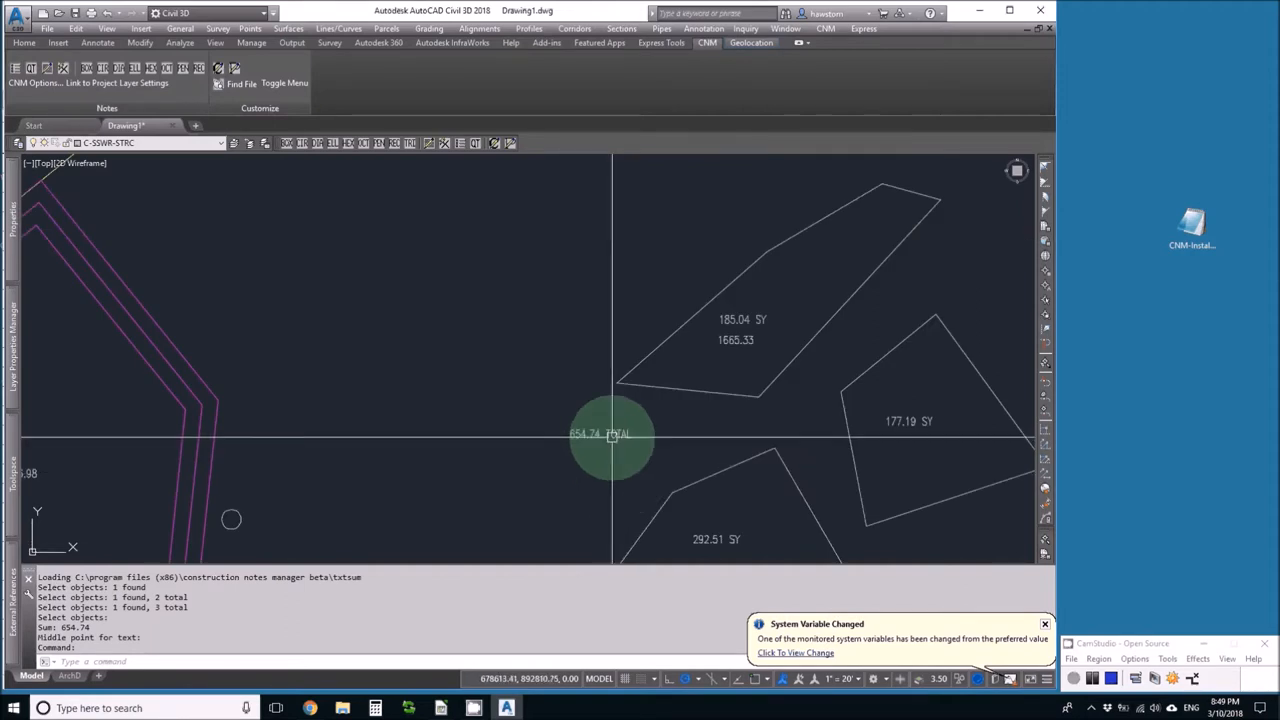
Place the 654.74 summed area text near the polygons and mark it as TOTAL.
{"action": "left_click", "coordinate": [612, 434]}
{"action": "type", "text": "sm"}
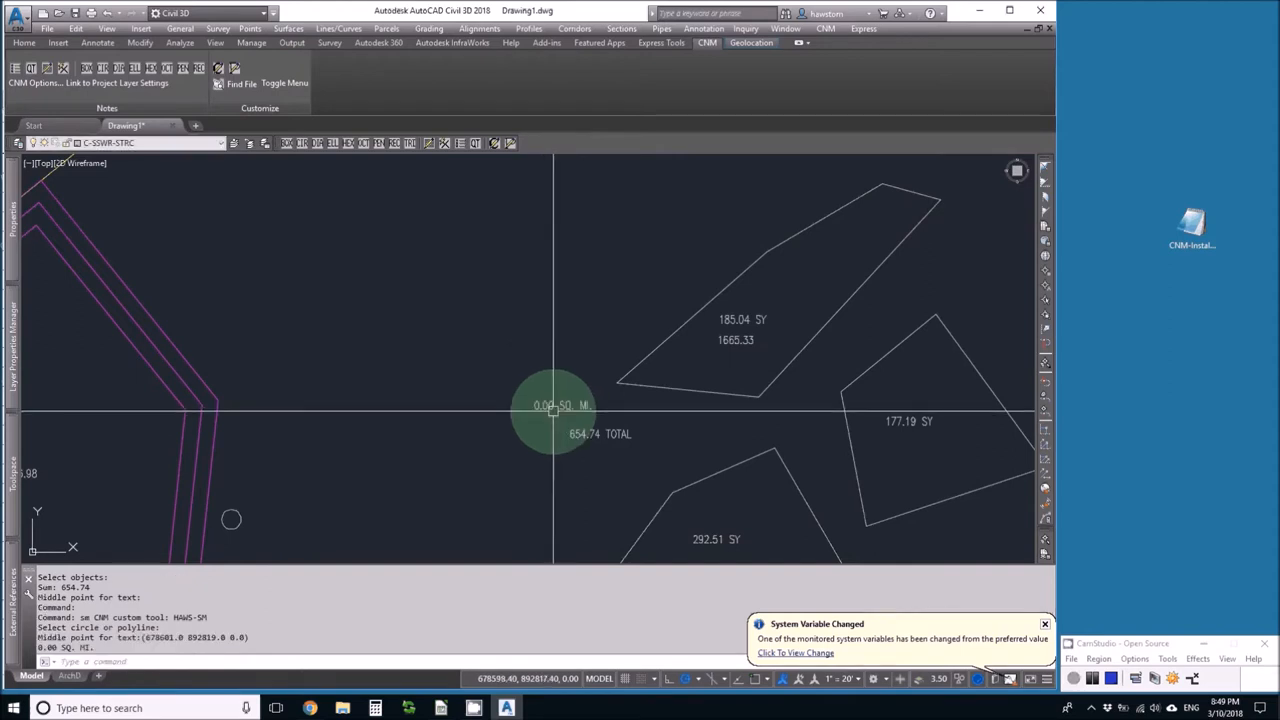
{"action": "mouse_move", "coordinate": [584, 360]}
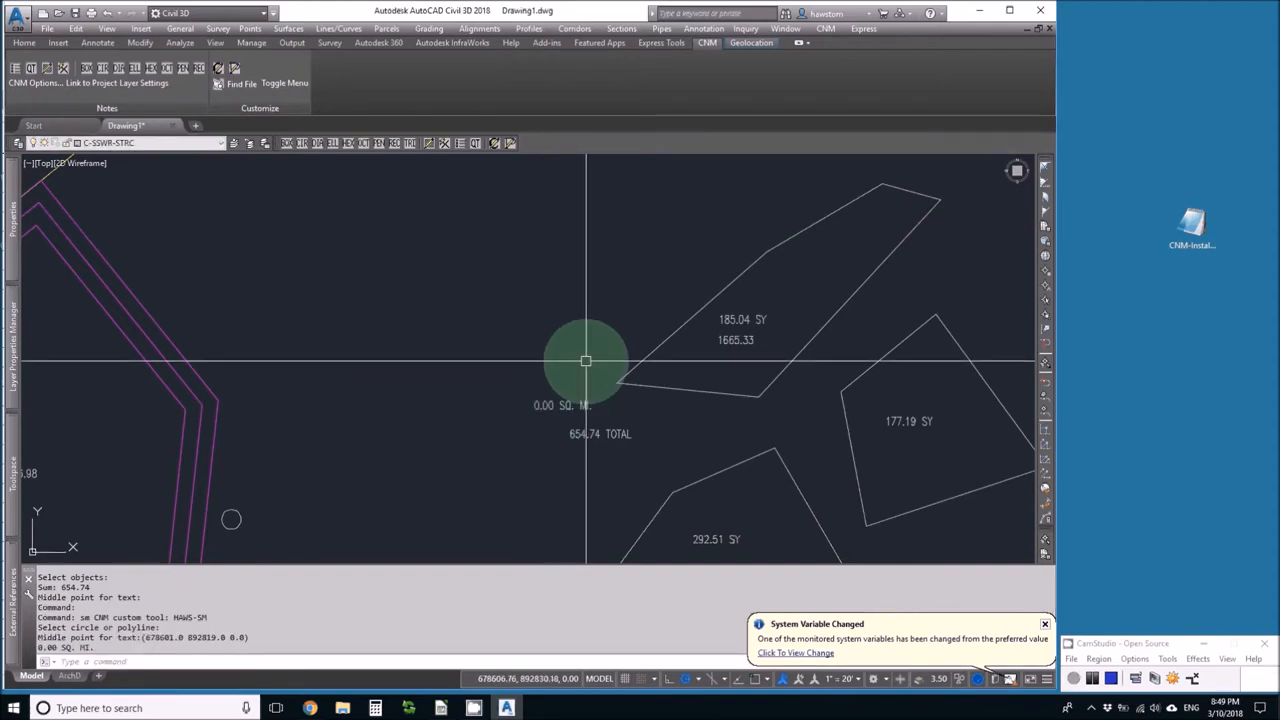